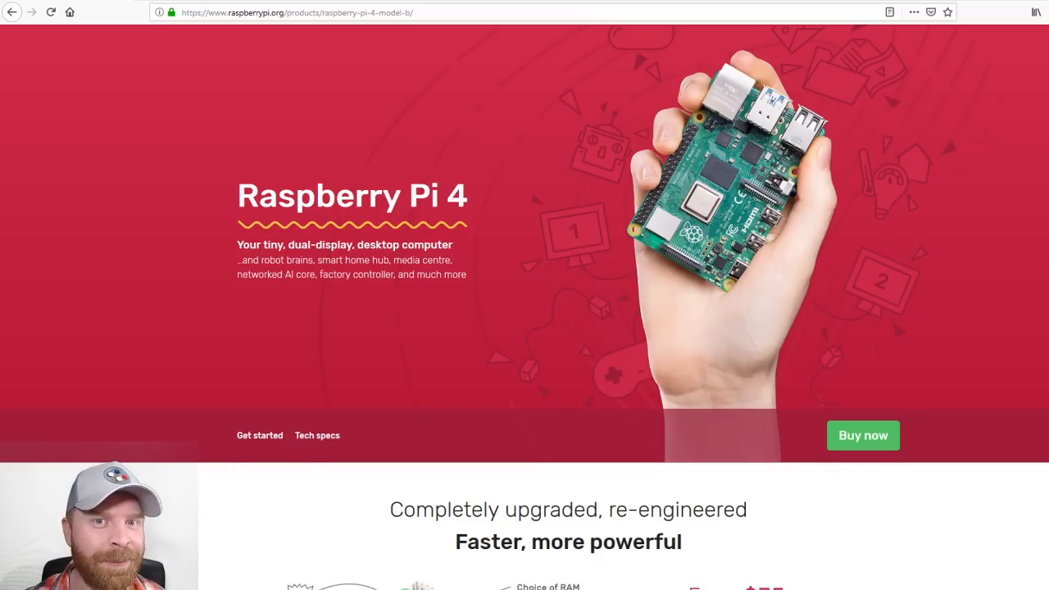
- Scroll past the hero banner to the 'Completely upgraded, re-engineered' overview with the $35 price
scroll("up", 3)
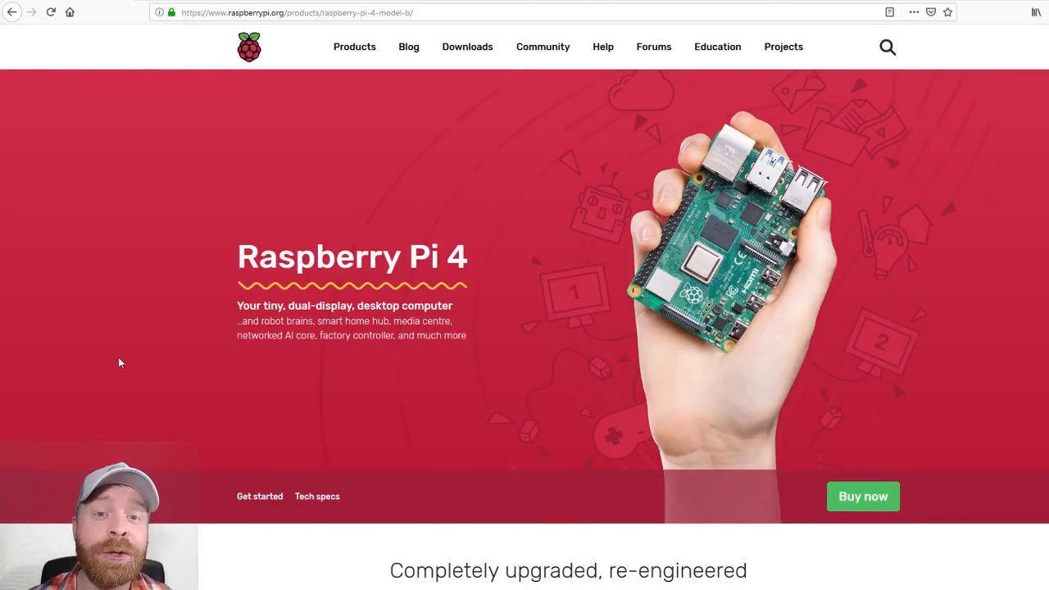
scroll("down", 3)
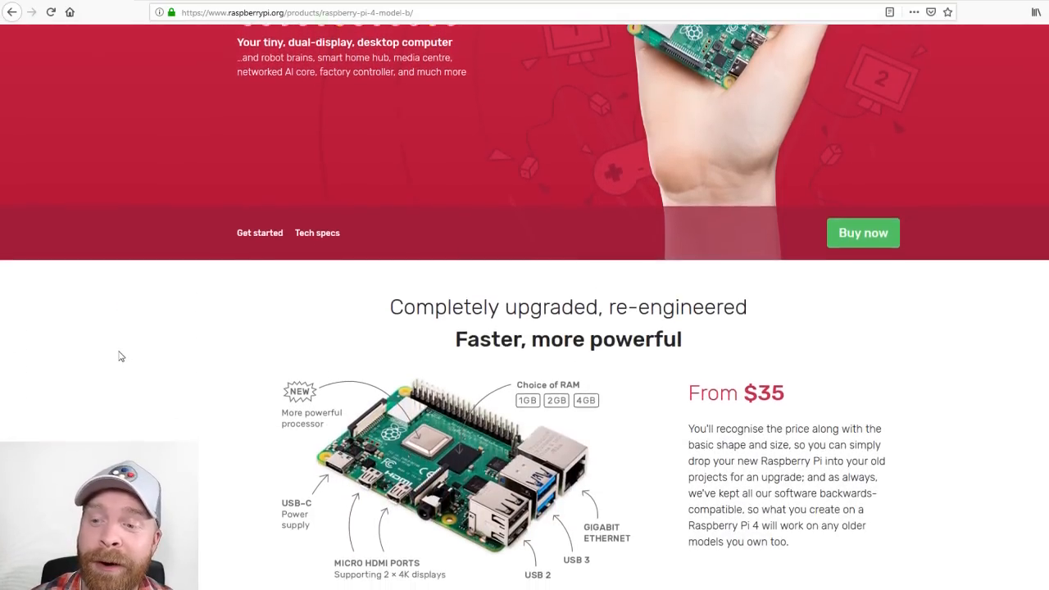
scroll("down", 3)
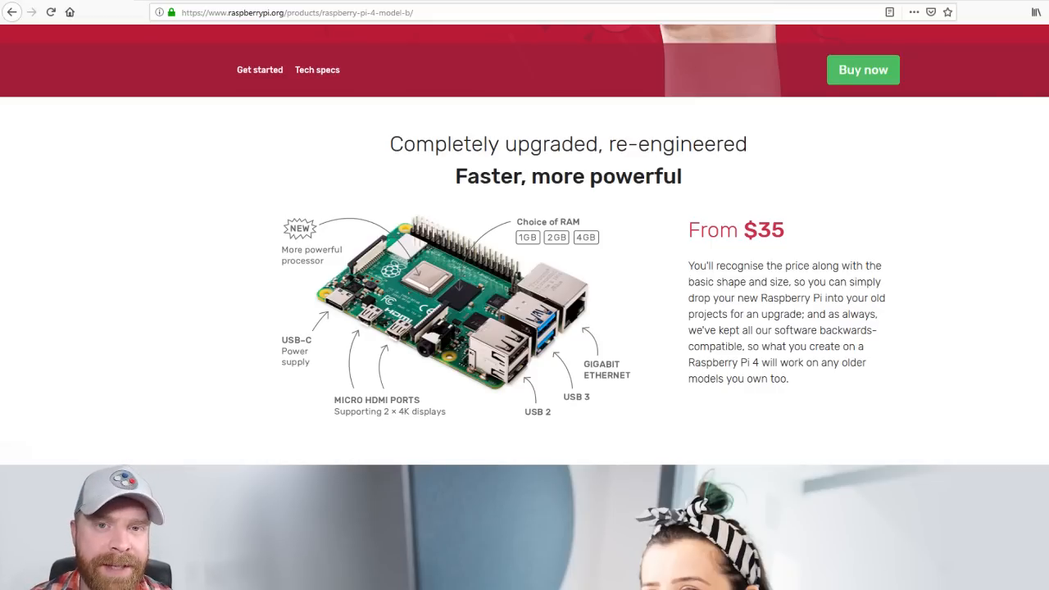
mouse_move(2, 53)
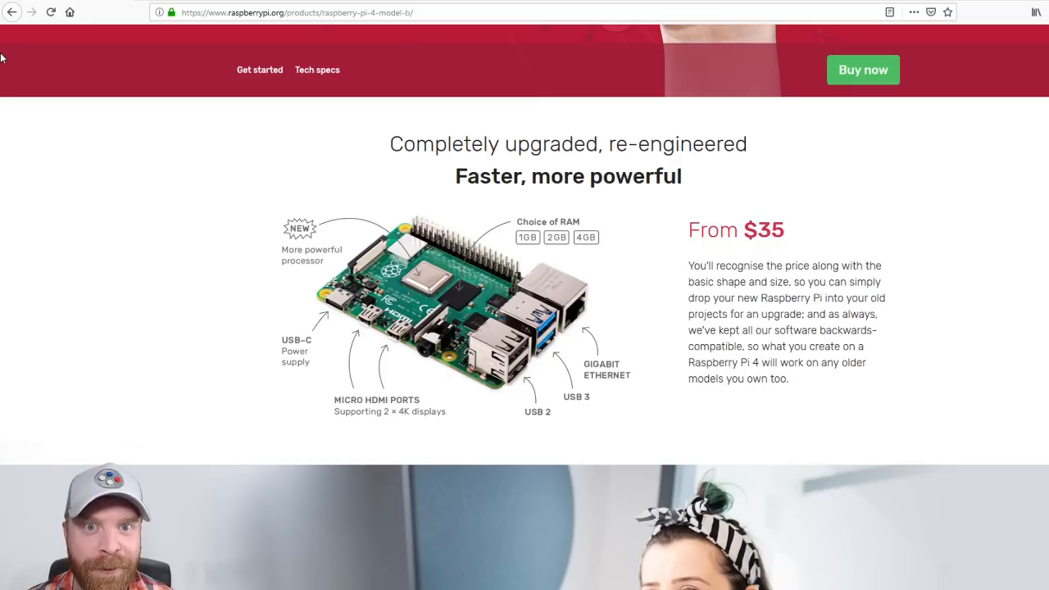
- Scroll down to the 'Dual displays 4K output' section
scroll("down", 3)
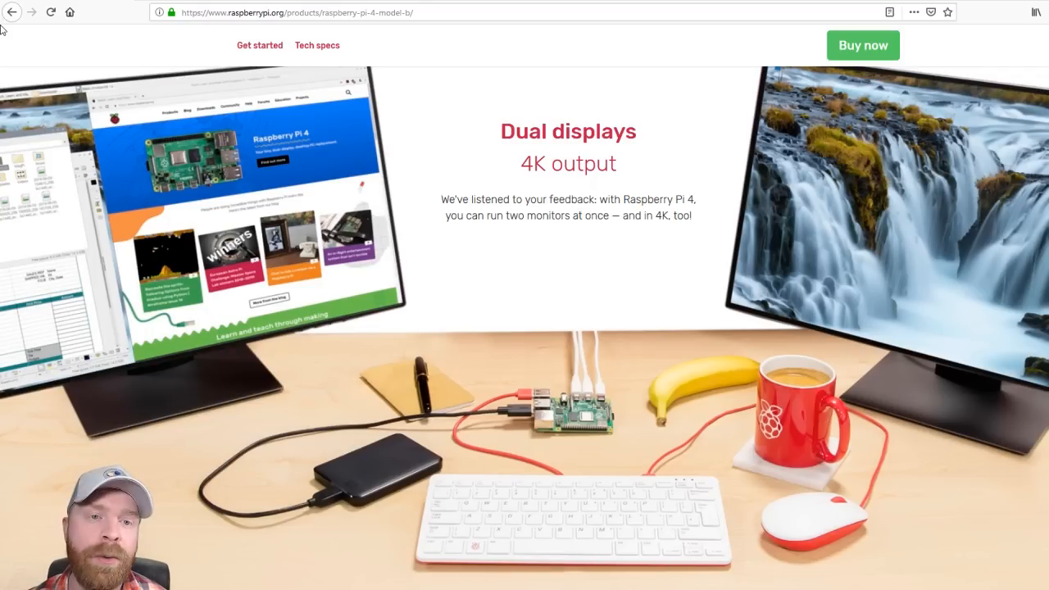
mouse_move(12, 11)
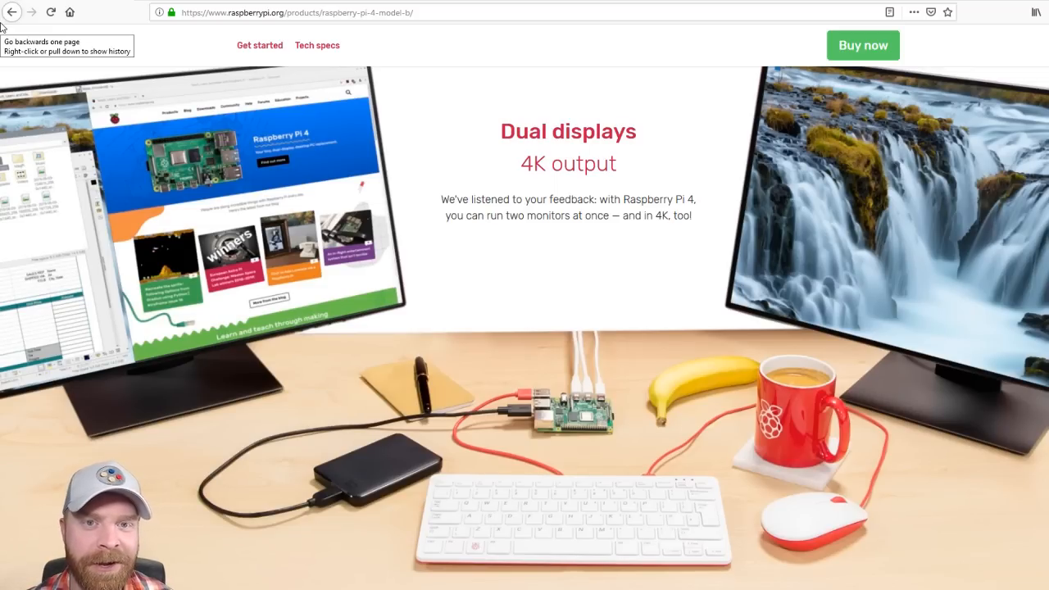
- Go to the Specifications page and highlight the RAM memory type and USB-C power spec
left_click(317, 45)
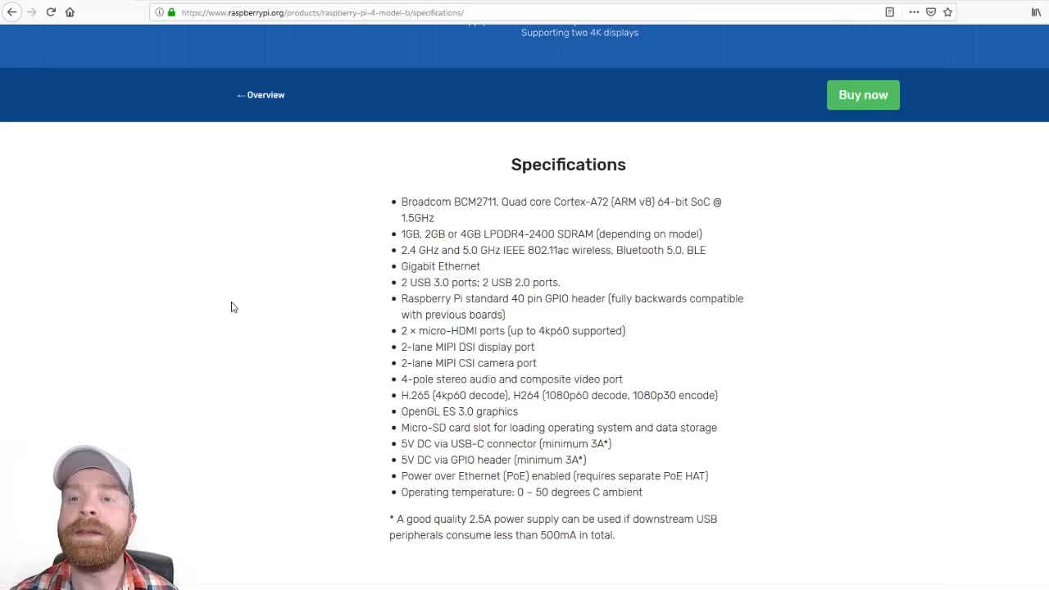
mouse_move(455, 197)
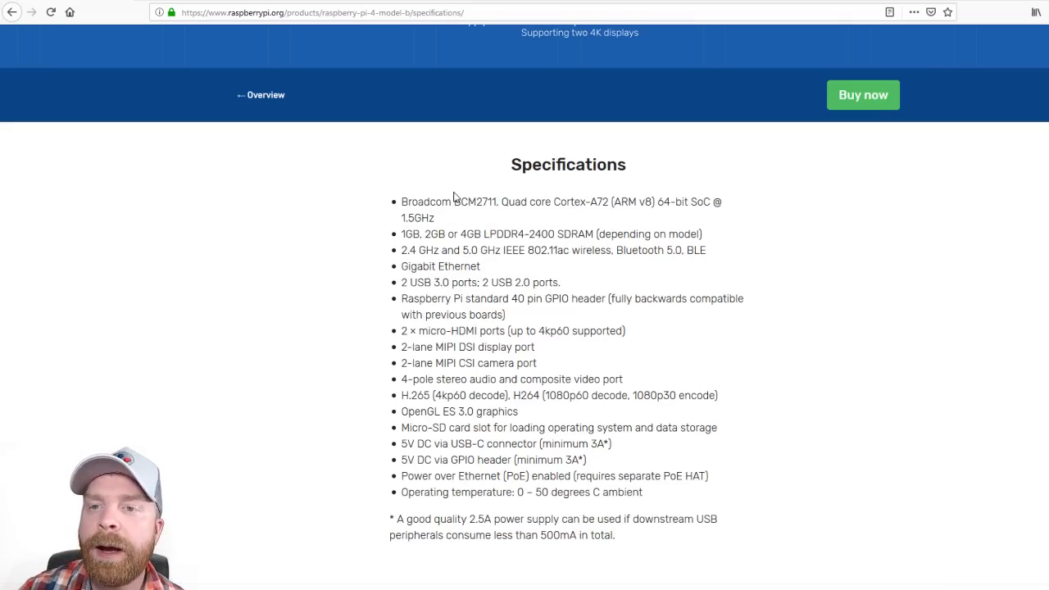
double_click(476, 201)
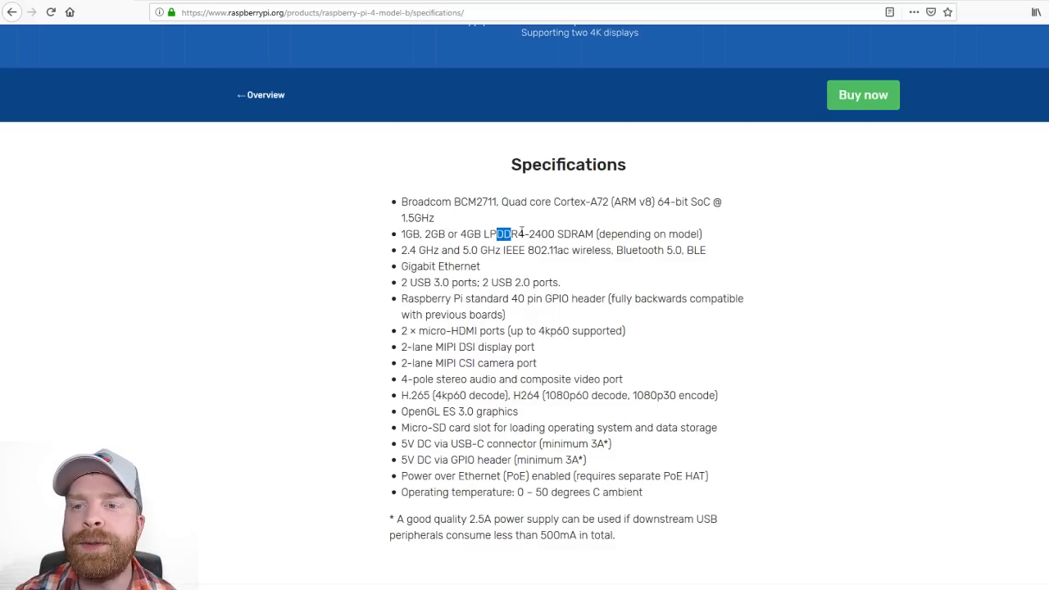
left_click_drag(495, 234, 524, 234)
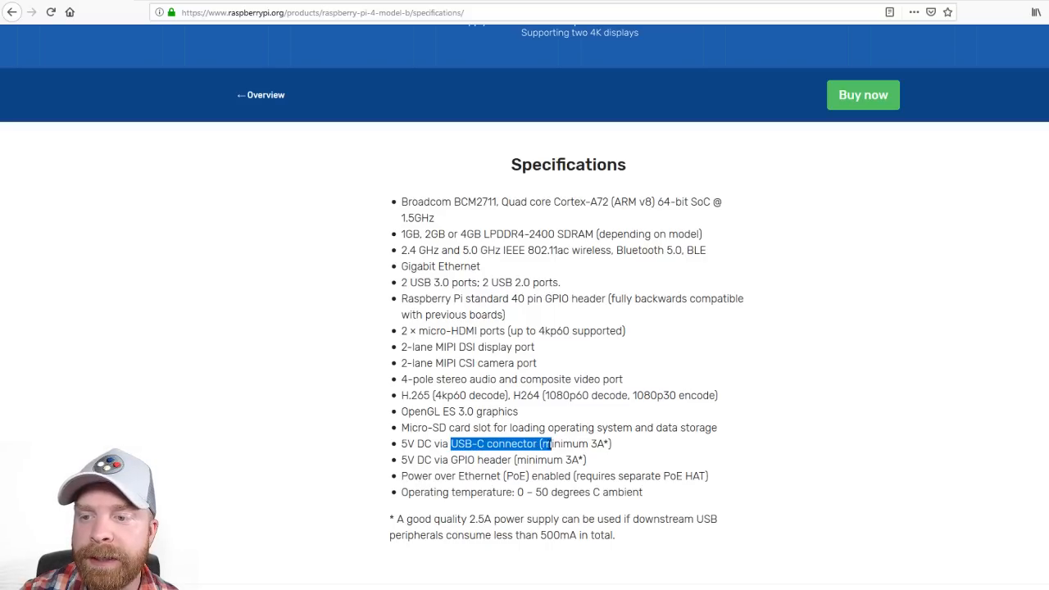
left_click(566, 444)
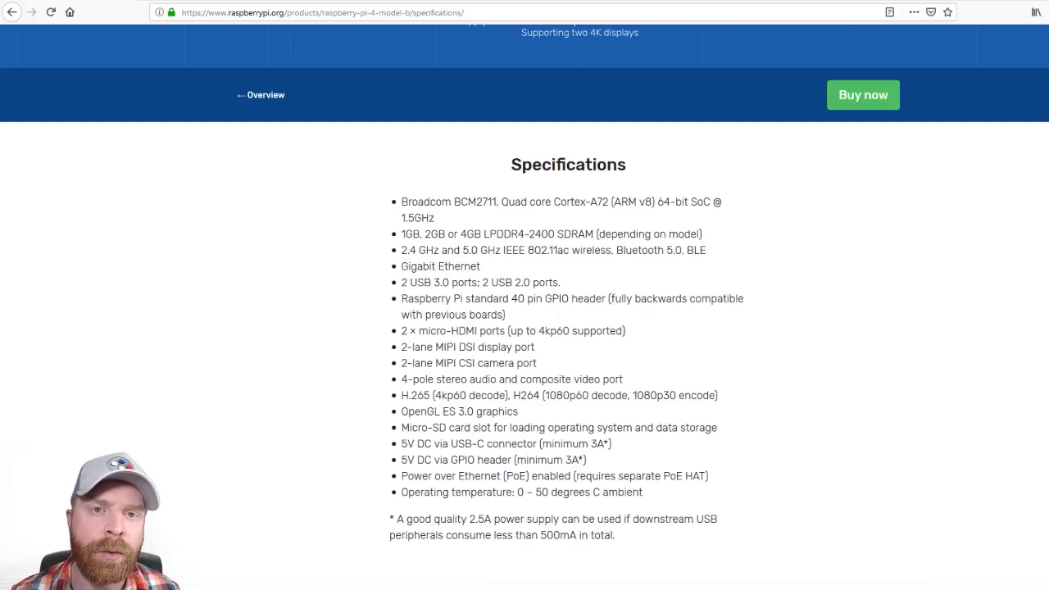
scroll("up", 3)
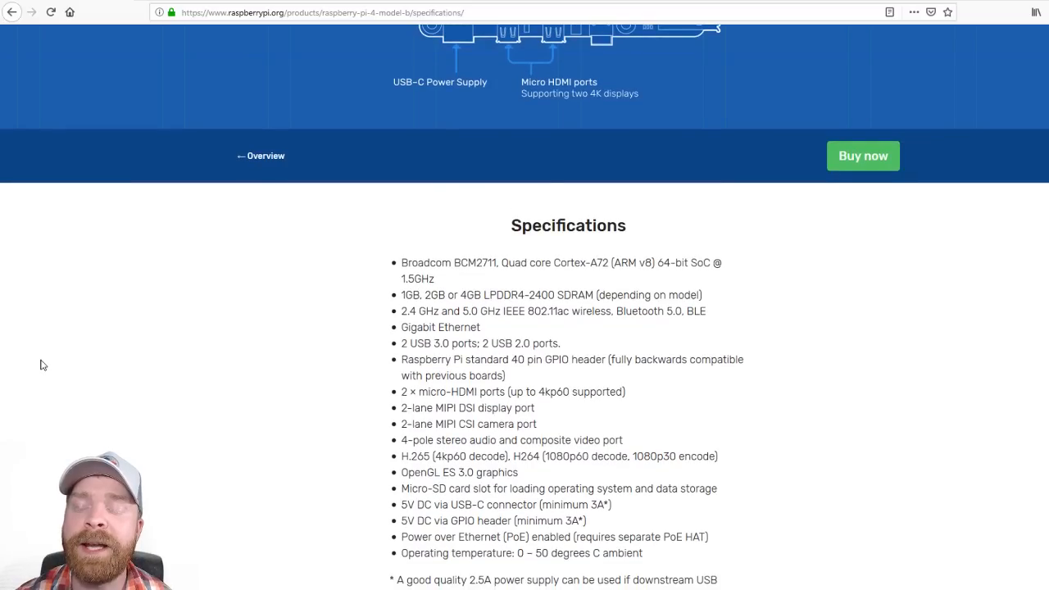
scroll("up", 3)
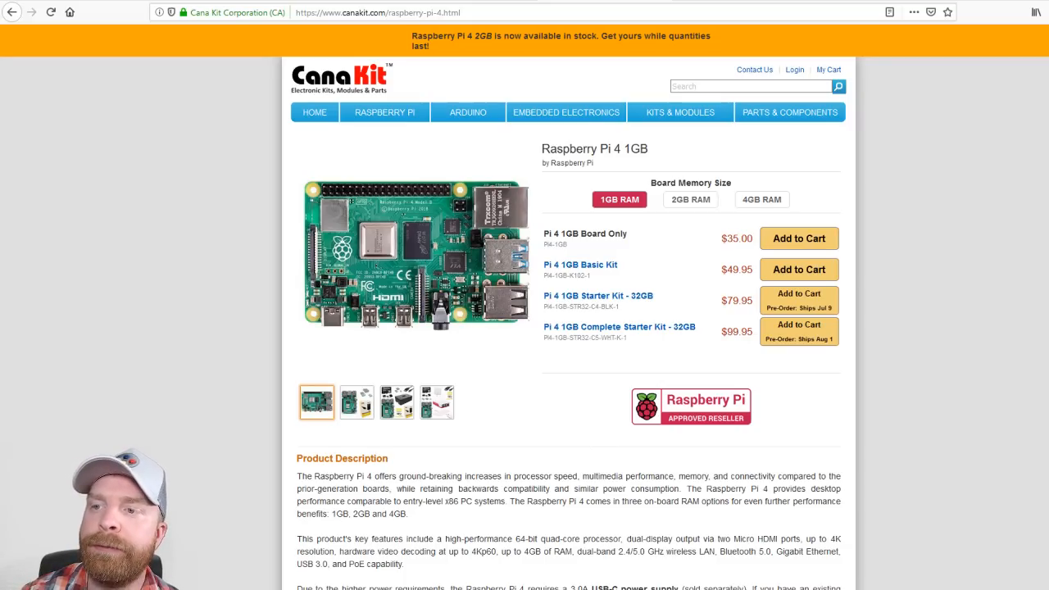
mouse_move(109, 296)
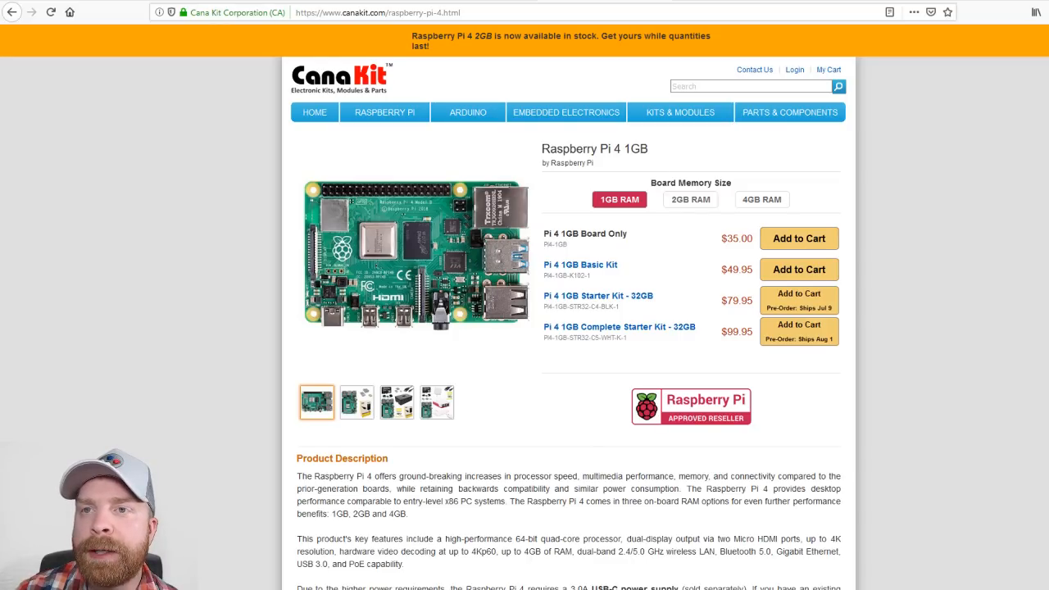
- Select the 2GB, then 4GB Board Memory Size to show the 4GB prices
left_click(689, 200)
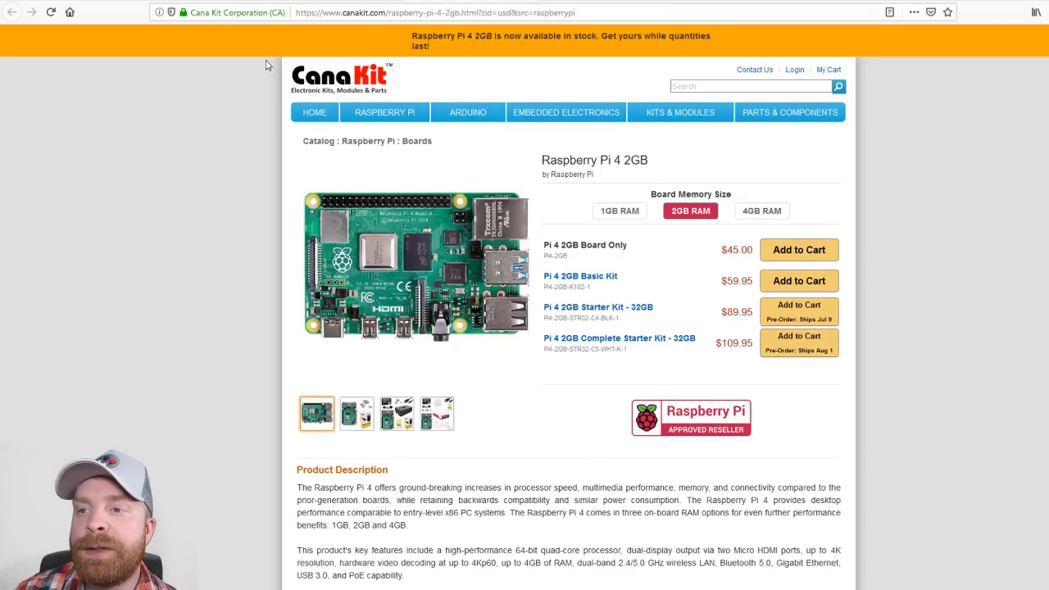
mouse_move(270, 64)
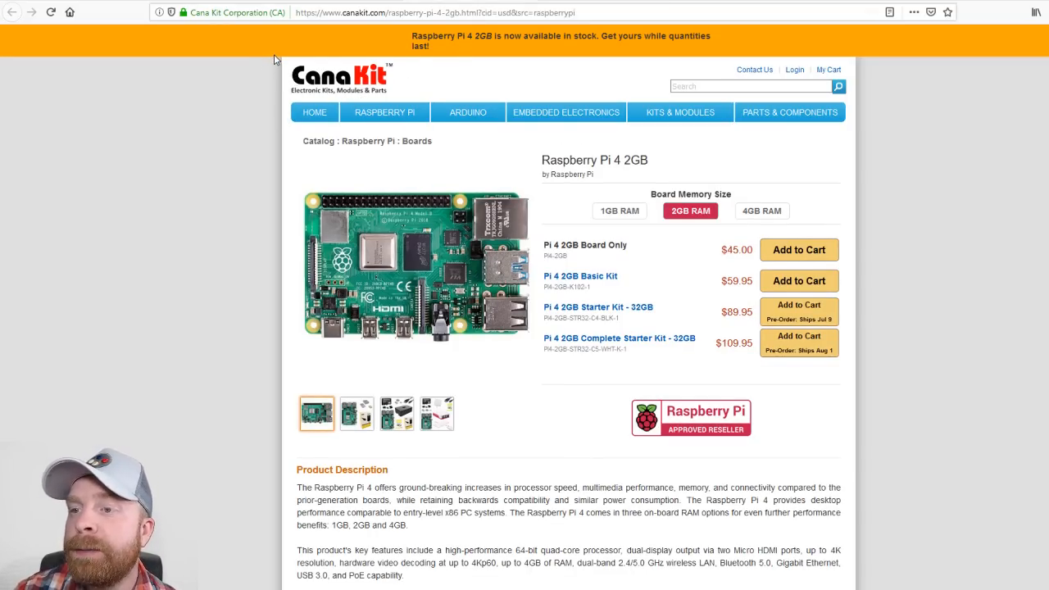
mouse_move(242, 59)
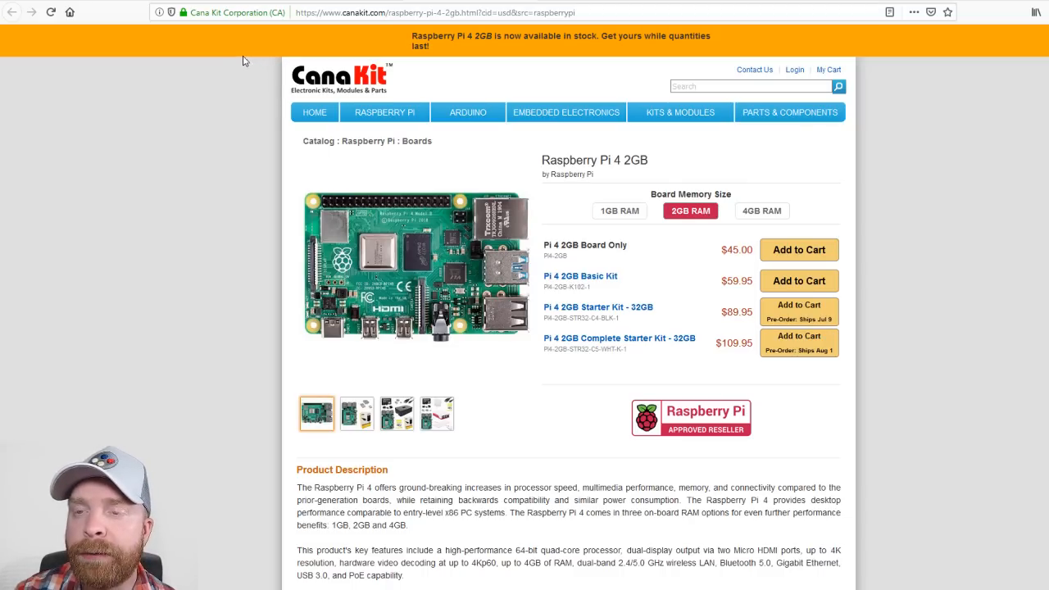
left_click(761, 211)
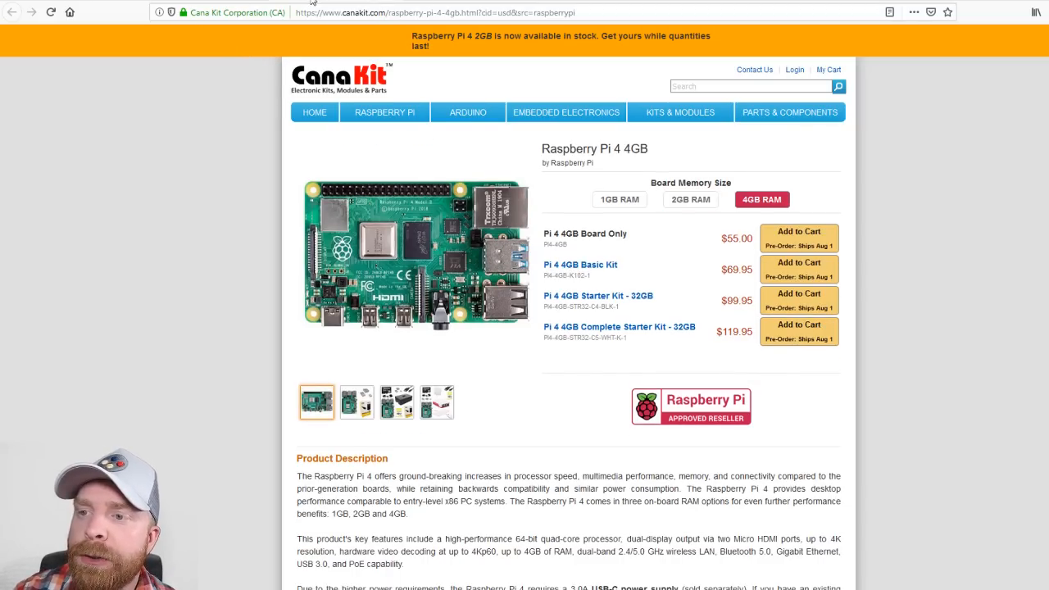